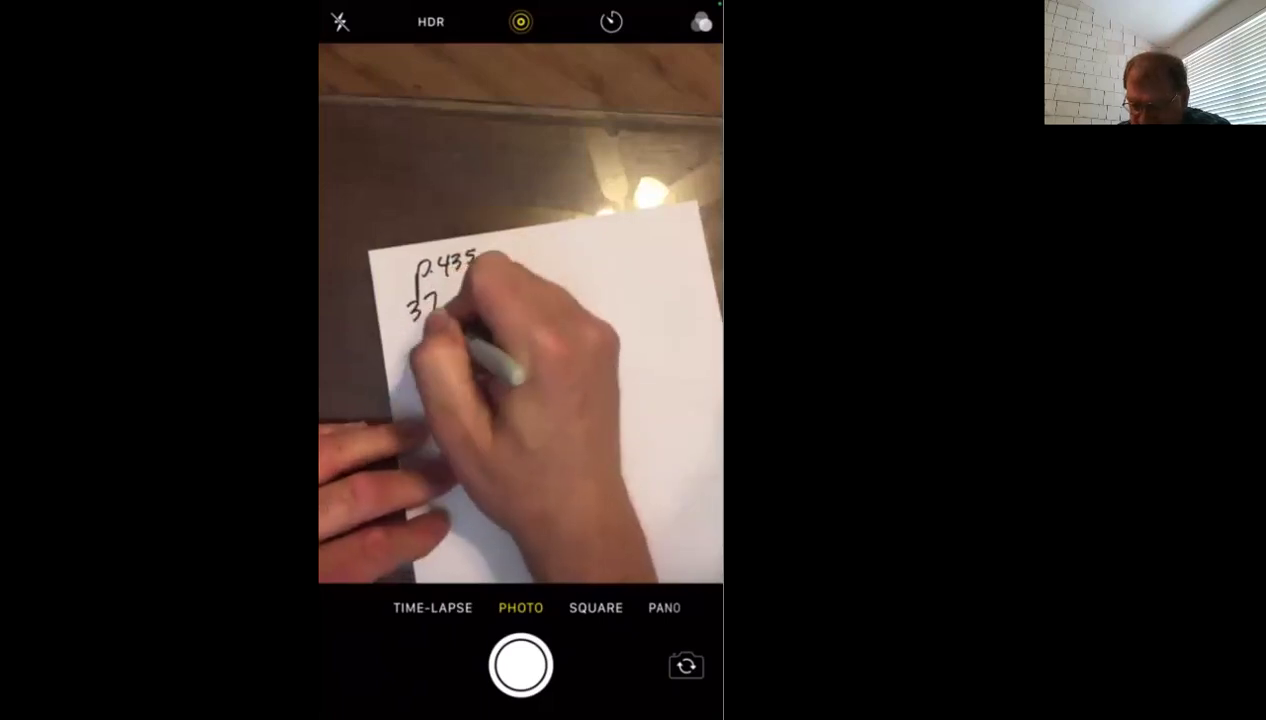
# - Focus the camera on the handwritten division of 2.435 by 37
pyautogui.click(516, 370)
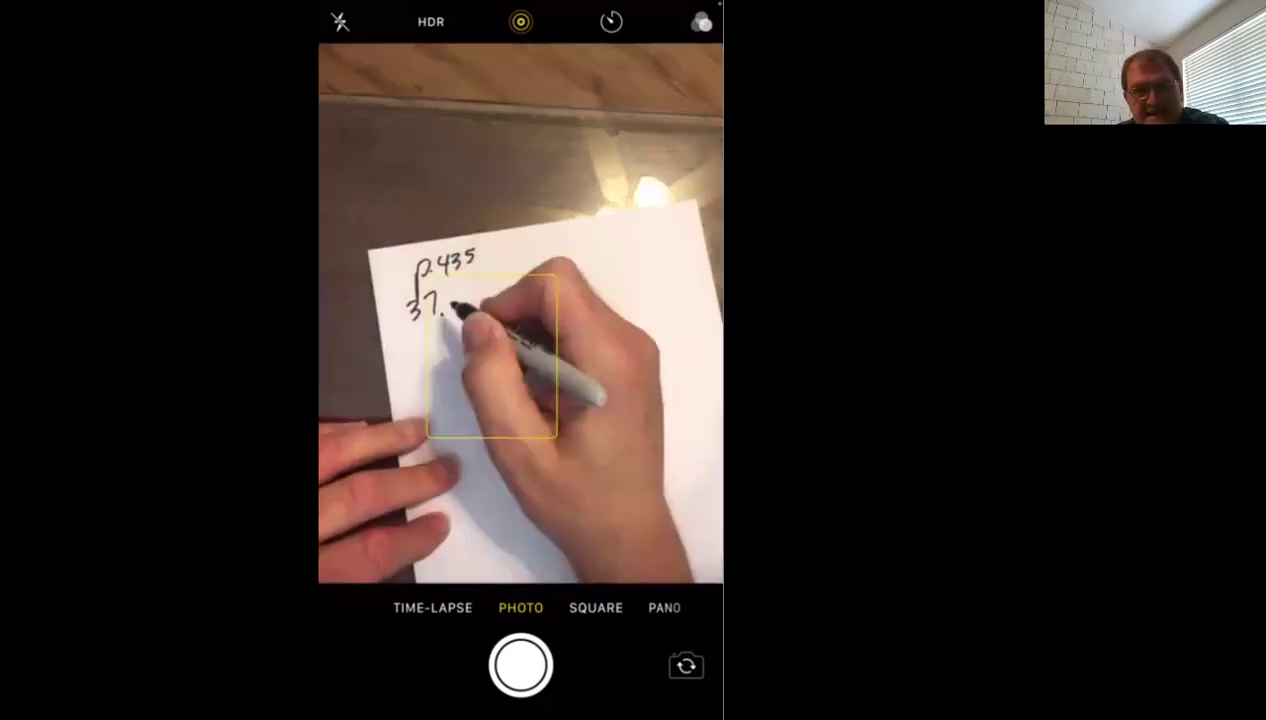